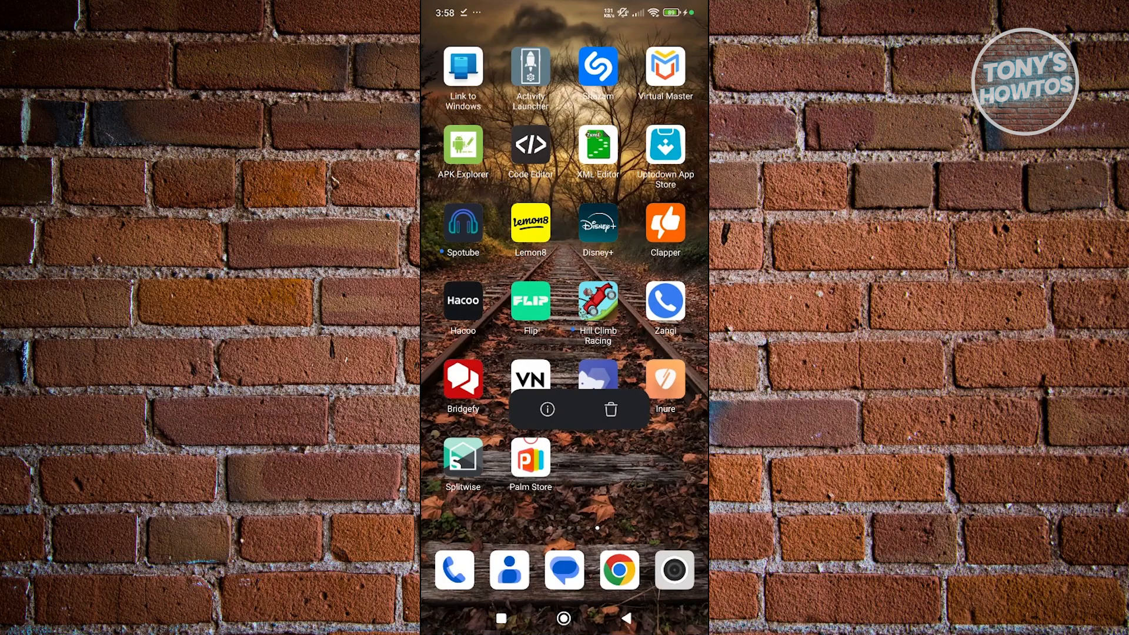
- Open the App info page for the Palm Store app from its home-screen icon popup
{"action": "left_click", "coordinate": [547, 410]}
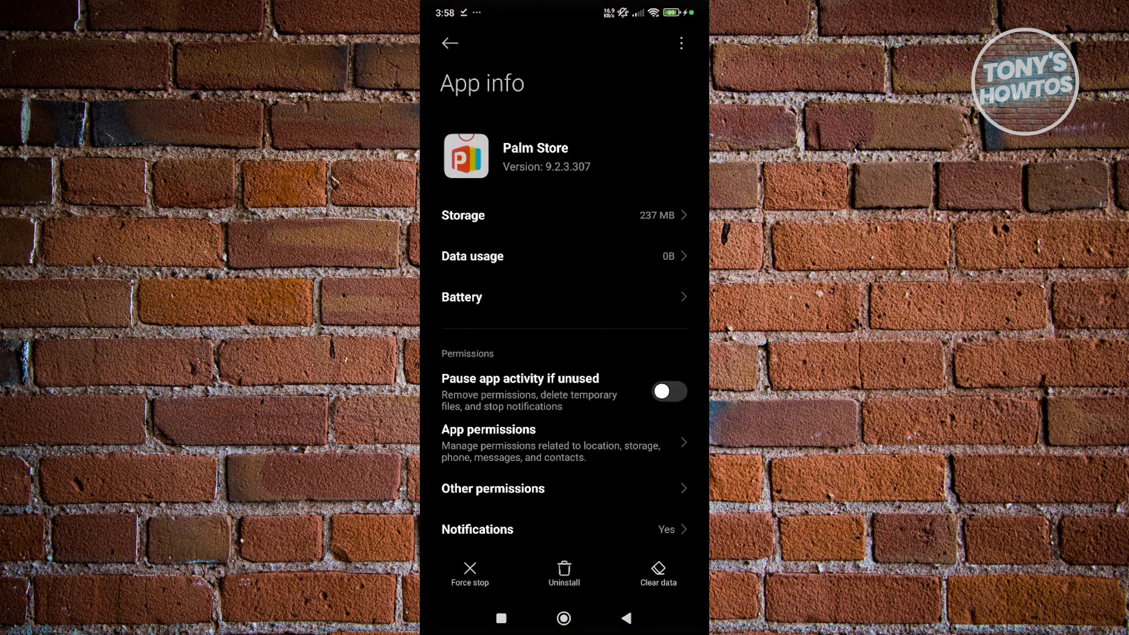
- Enable pausing app activity if unused, then bring up Palm Store's notification settings
{"action": "left_click", "coordinate": [668, 390]}
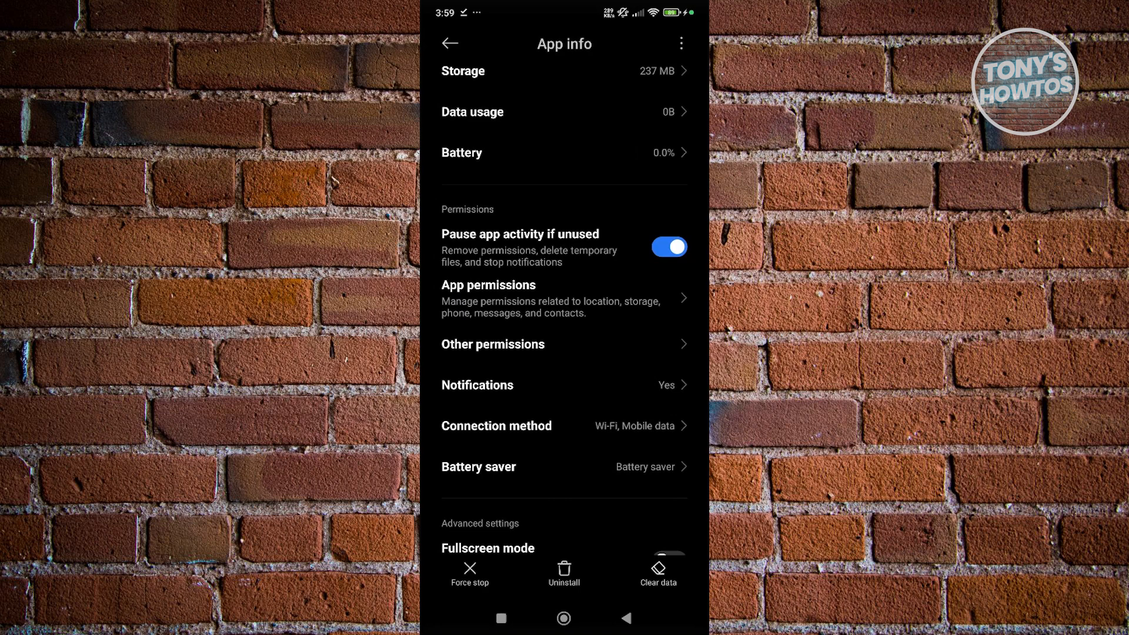
{"action": "left_click", "coordinate": [477, 384]}
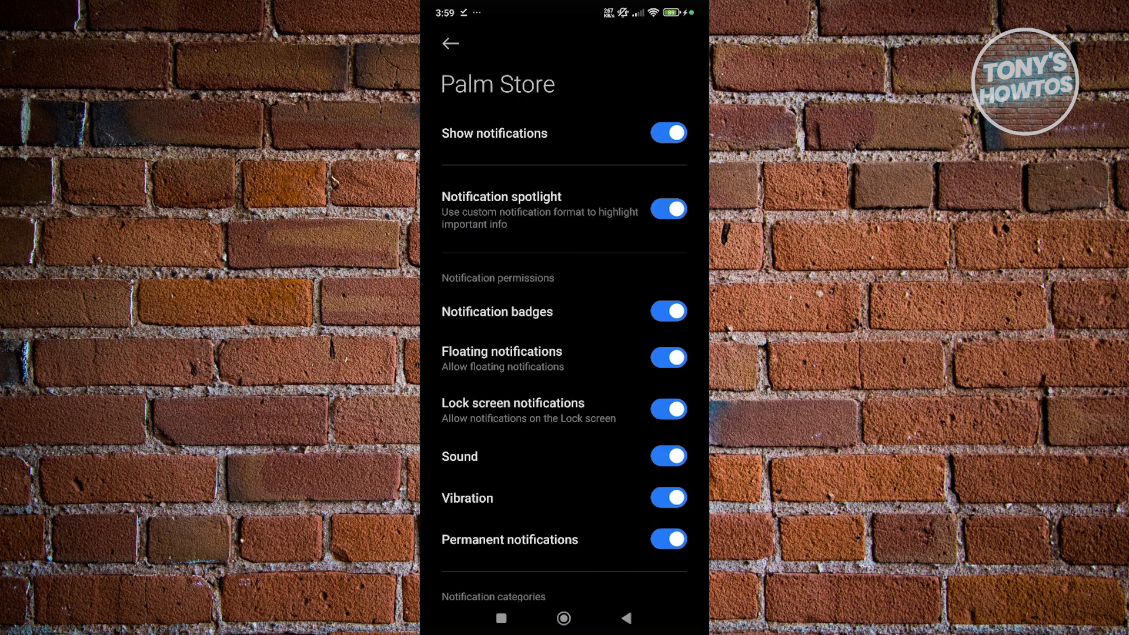
- Turn off Show notifications for Palm Store, then go to its App permissions page
{"action": "left_click", "coordinate": [667, 133]}
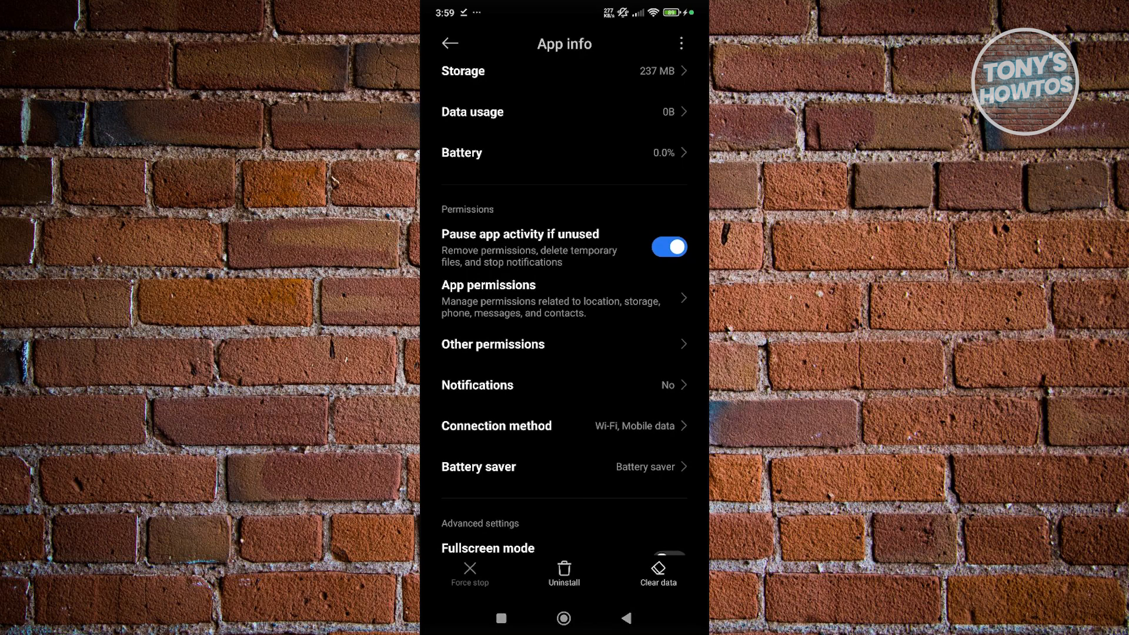
{"action": "left_click", "coordinate": [488, 285]}
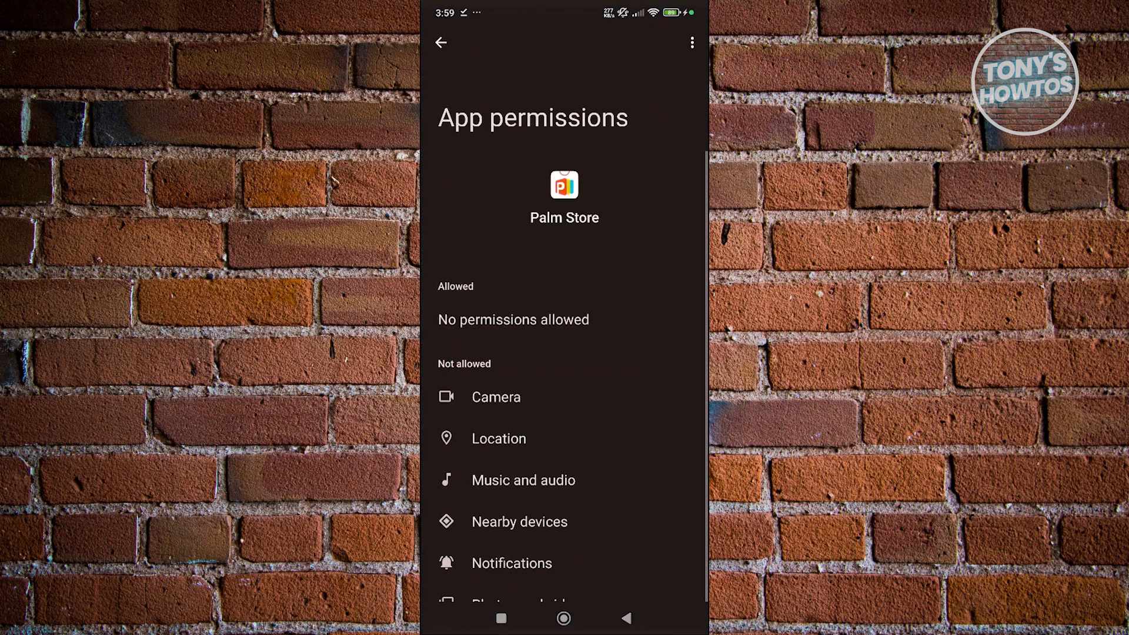
- Review the permissions list and return to Palm Store's App info page showing notifications off
{"action": "scroll", "scroll_direction": "down", "scroll_amount": 3}
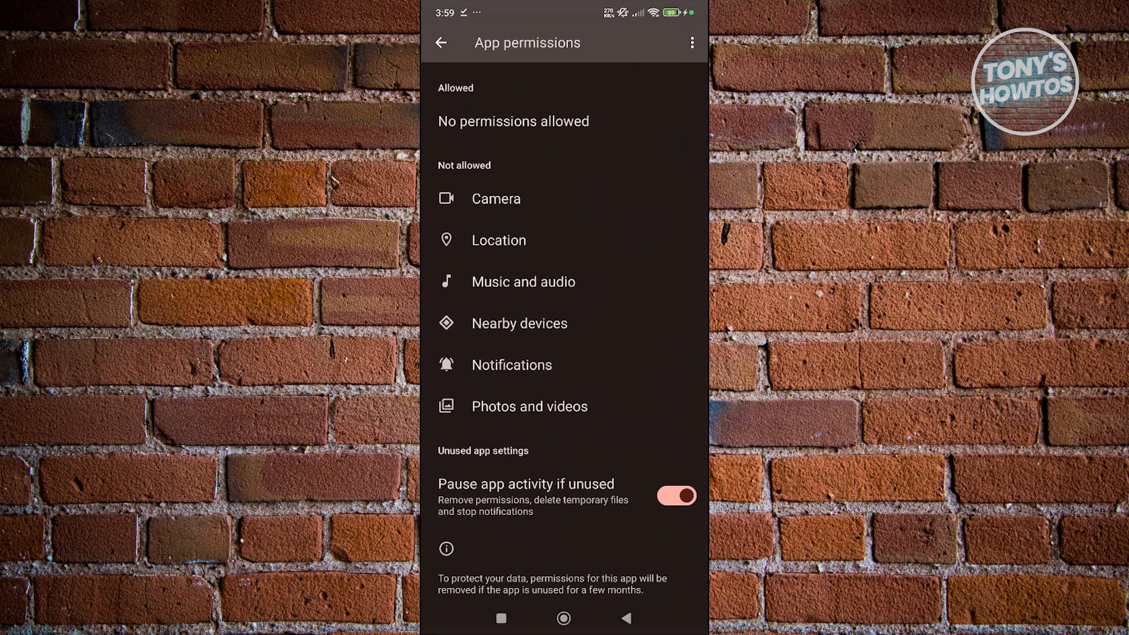
{"action": "scroll", "scroll_direction": "down", "scroll_amount": 3}
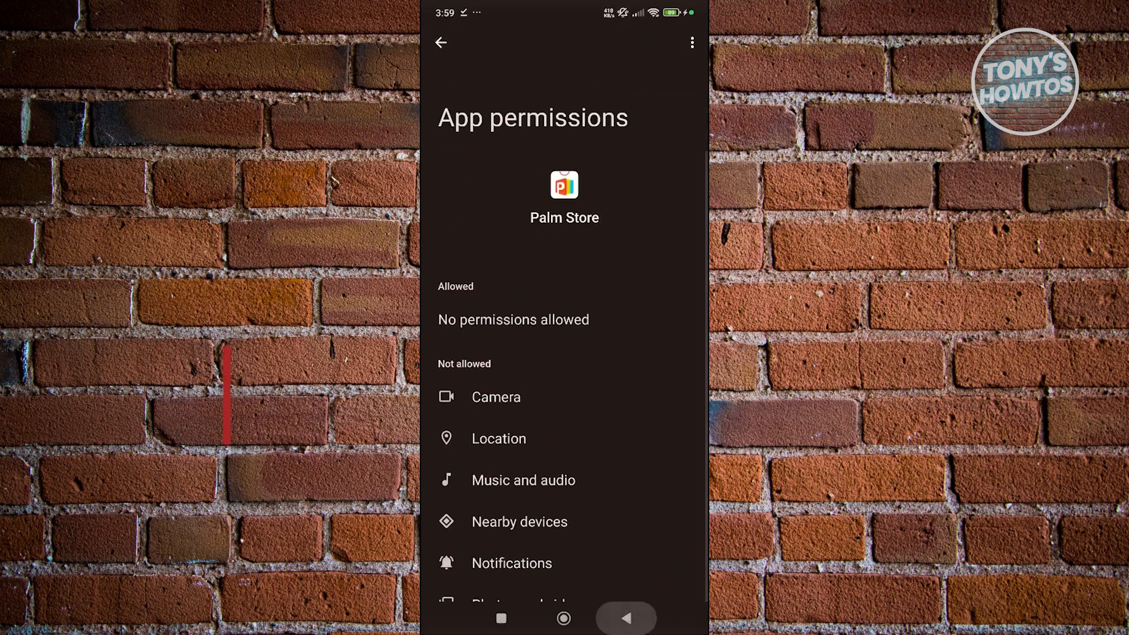
{"action": "left_click", "coordinate": [441, 43]}
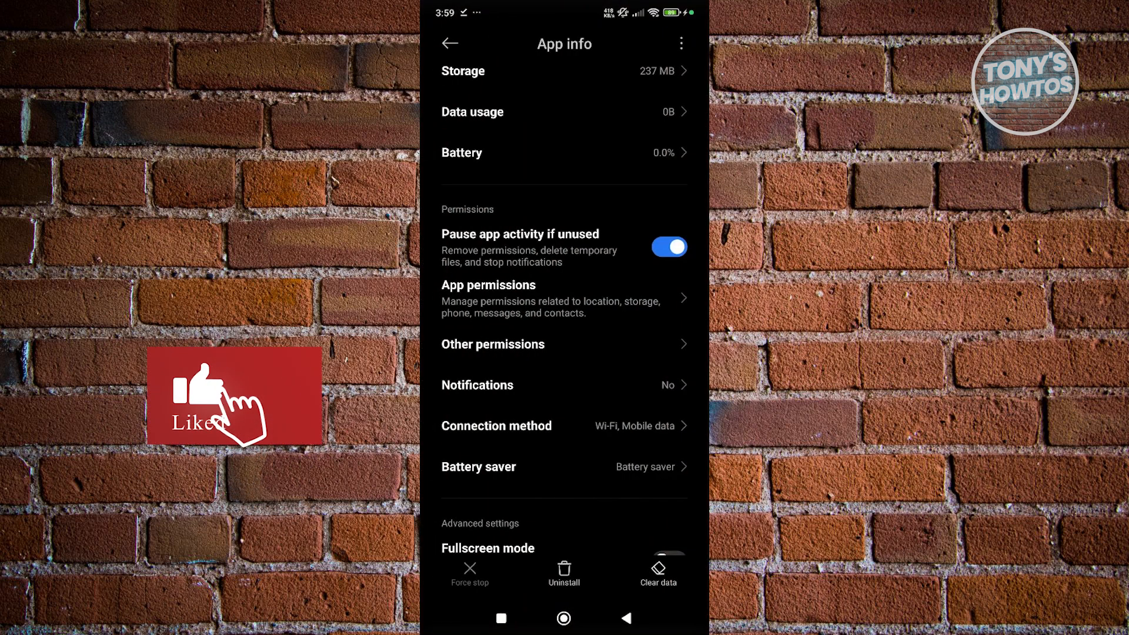